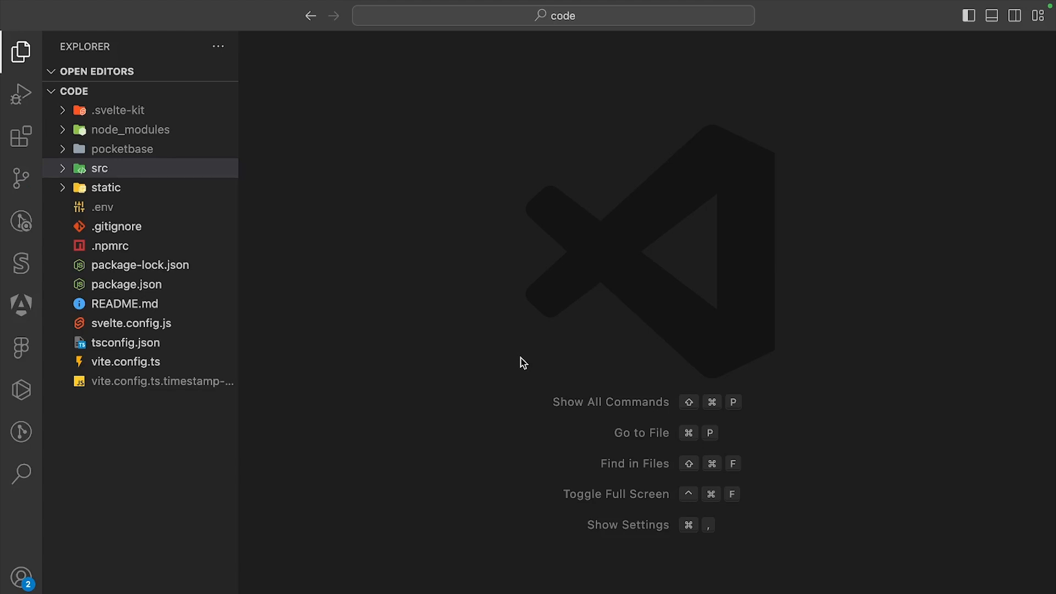
mouse_move(202, 206)
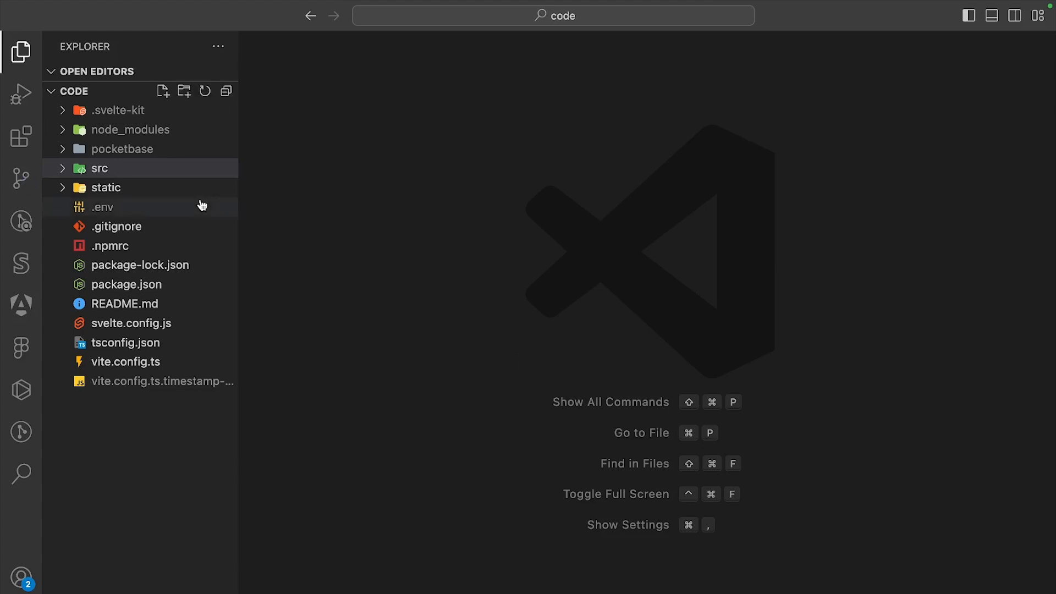
mouse_move(102, 207)
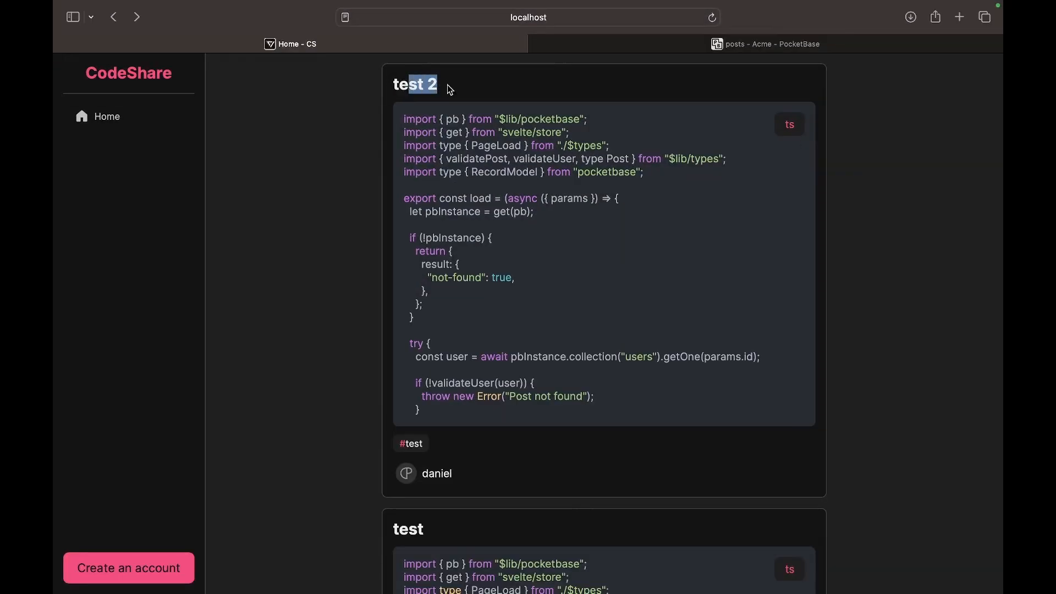
Browse the feed and view the author's profile page
scroll(down, 3)
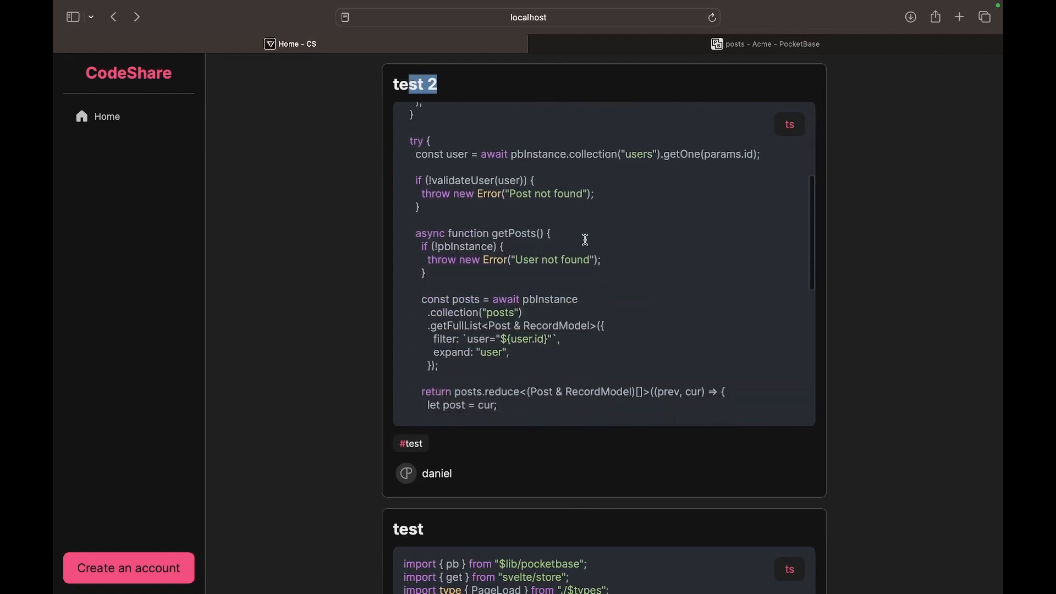
scroll(down, 3)
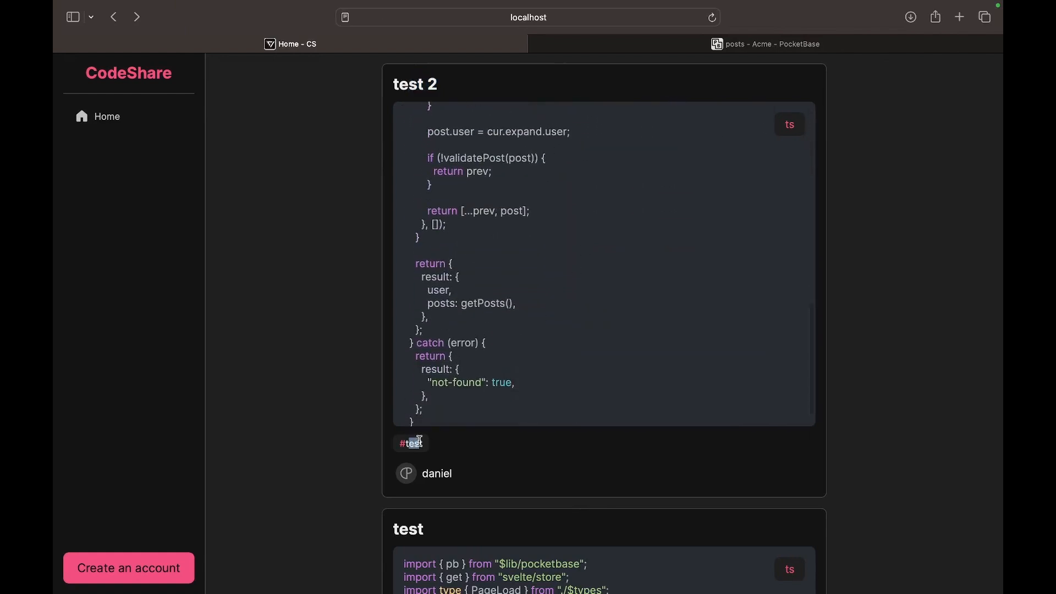
click(960, 17)
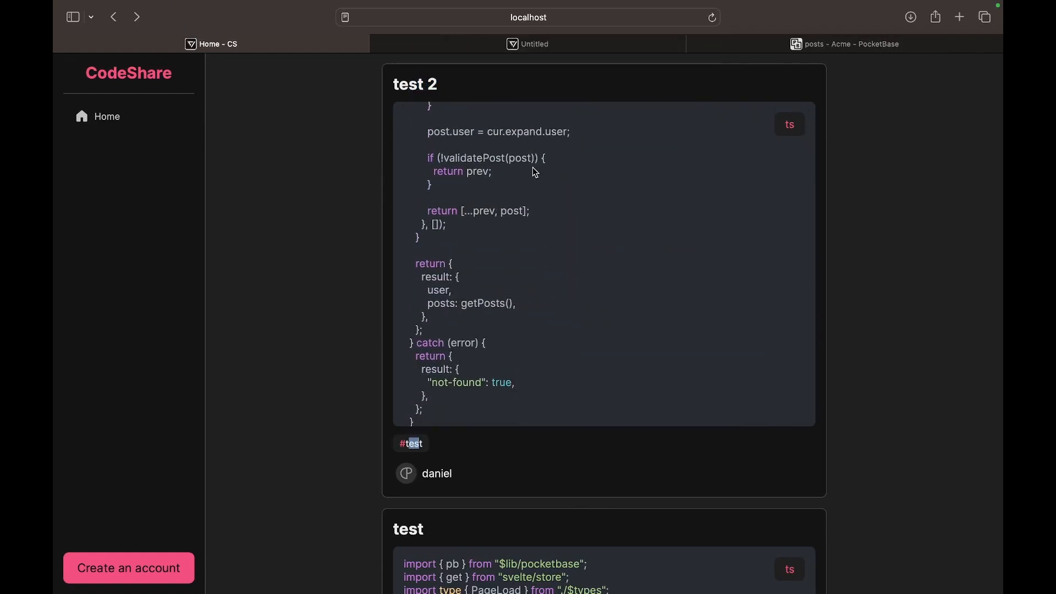
click(437, 473)
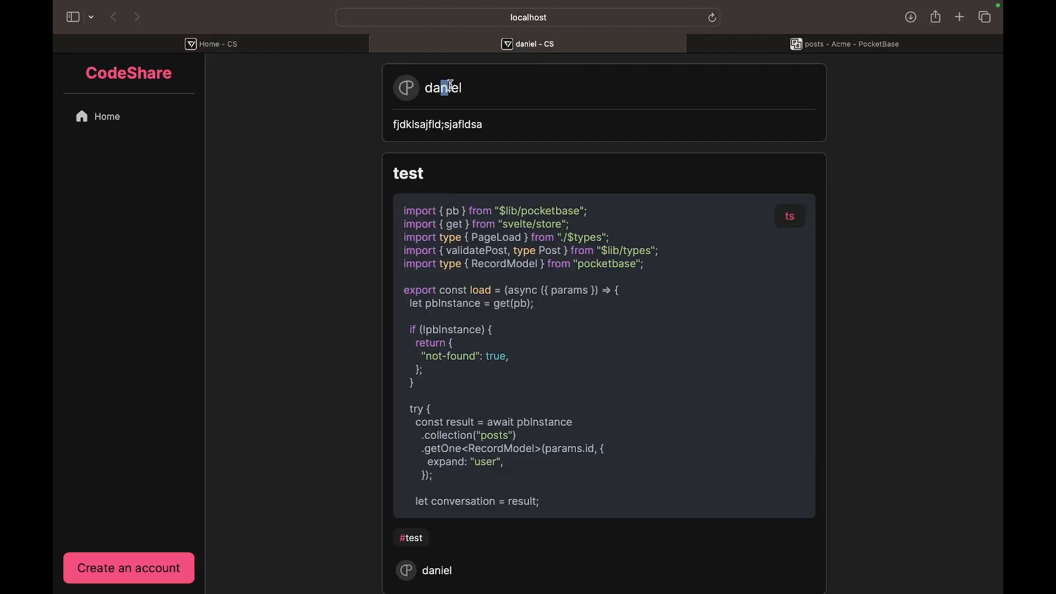
triple_click(437, 125)
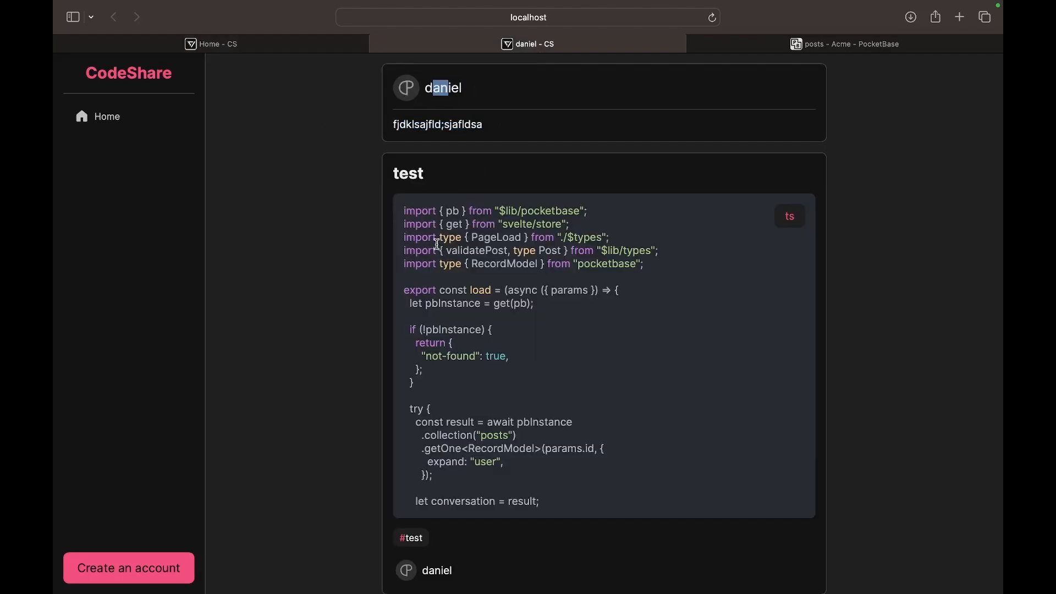
scroll(down, 3)
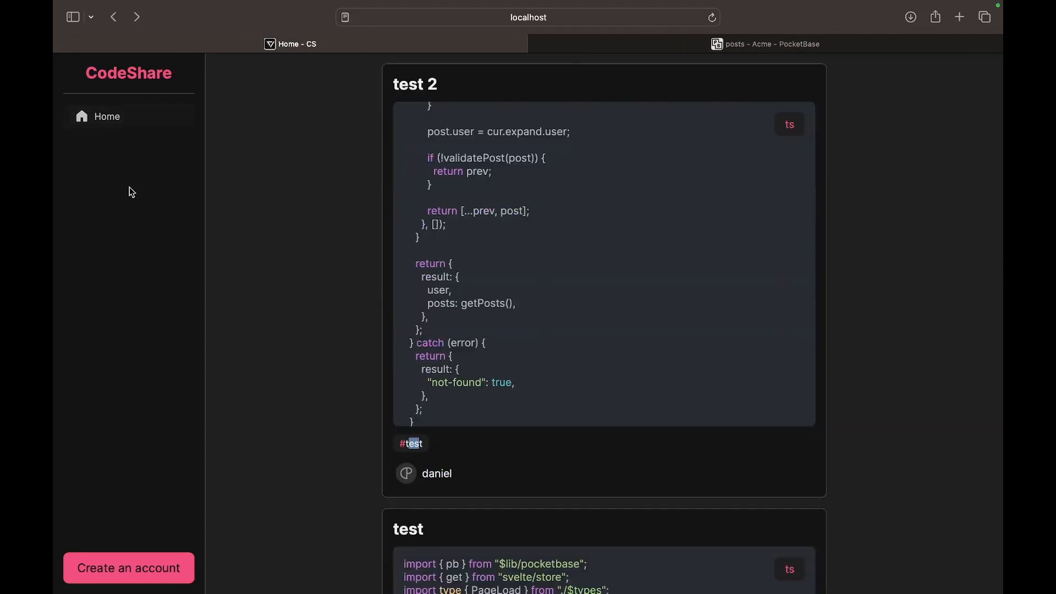
Create a new account named test with email and password and sign in
click(128, 568)
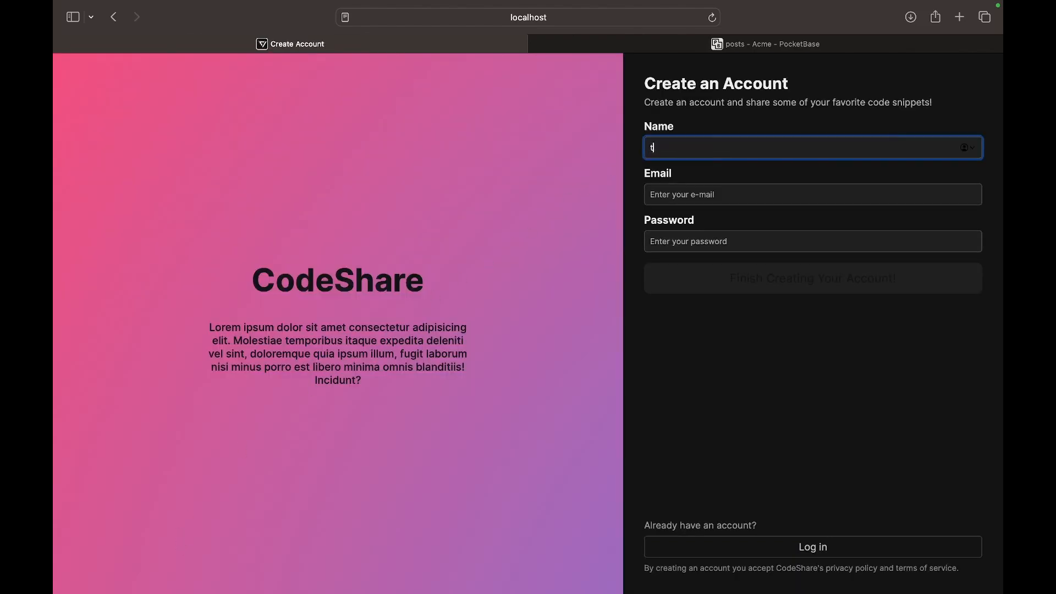
text(test)
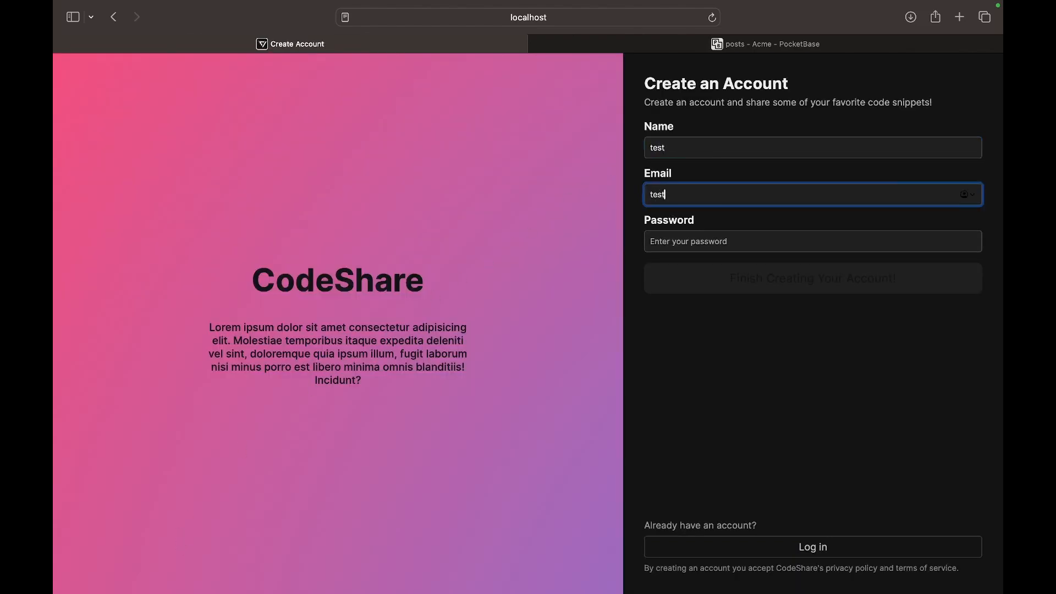
text(••••)
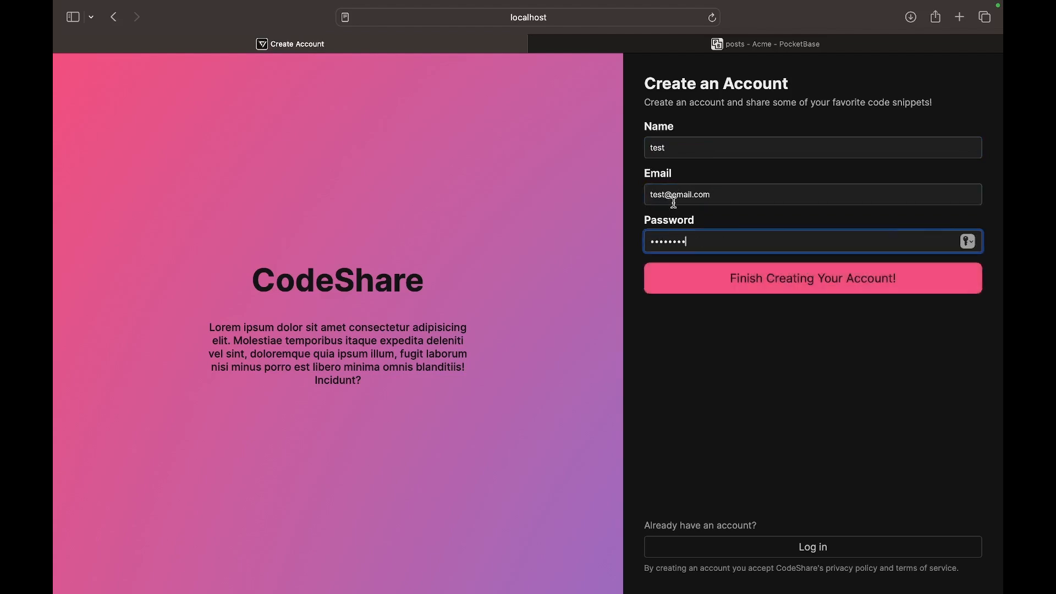
click(812, 278)
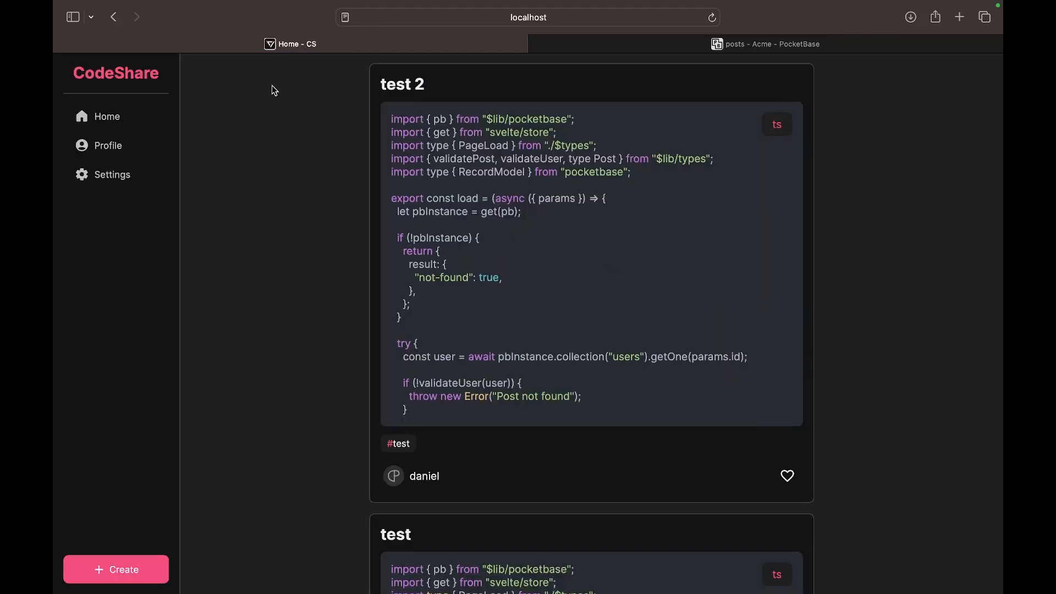
mouse_move(107, 147)
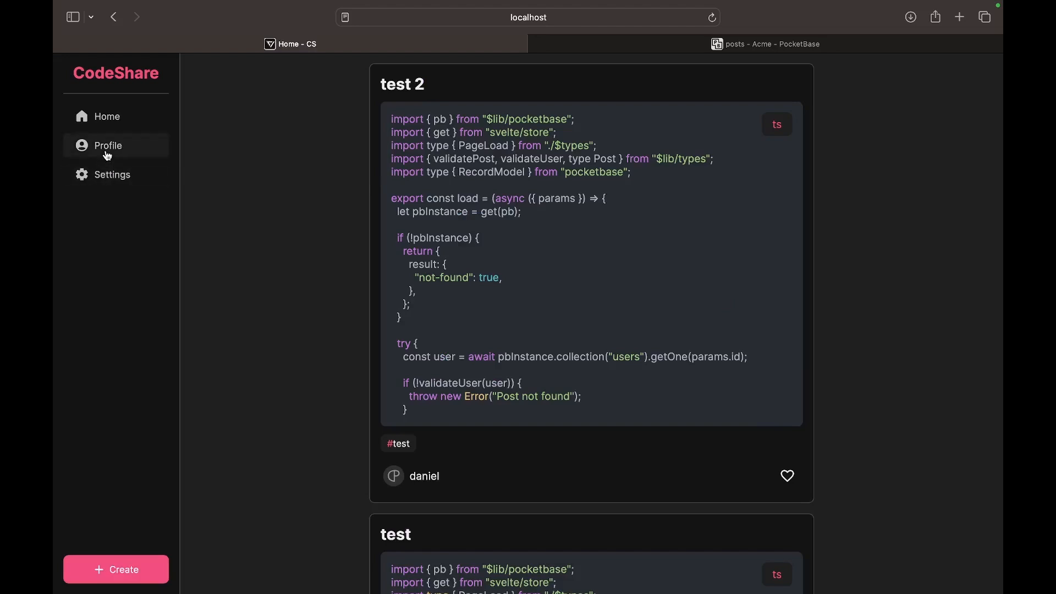
Save test as the account bio in Settings, then switch to the PocketBase admin
click(113, 175)
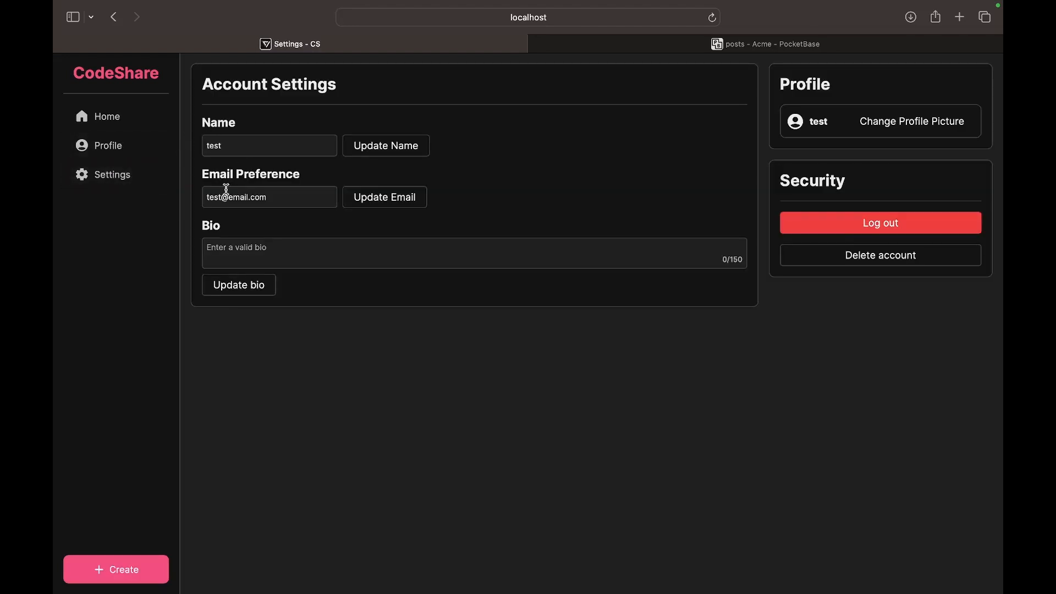
mouse_move(911, 121)
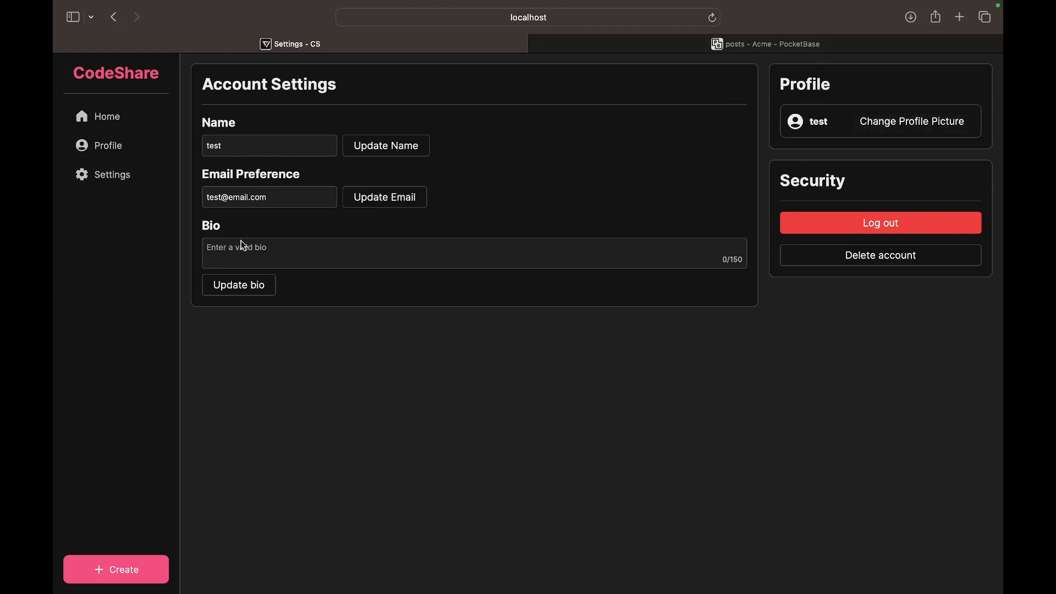
text(te)
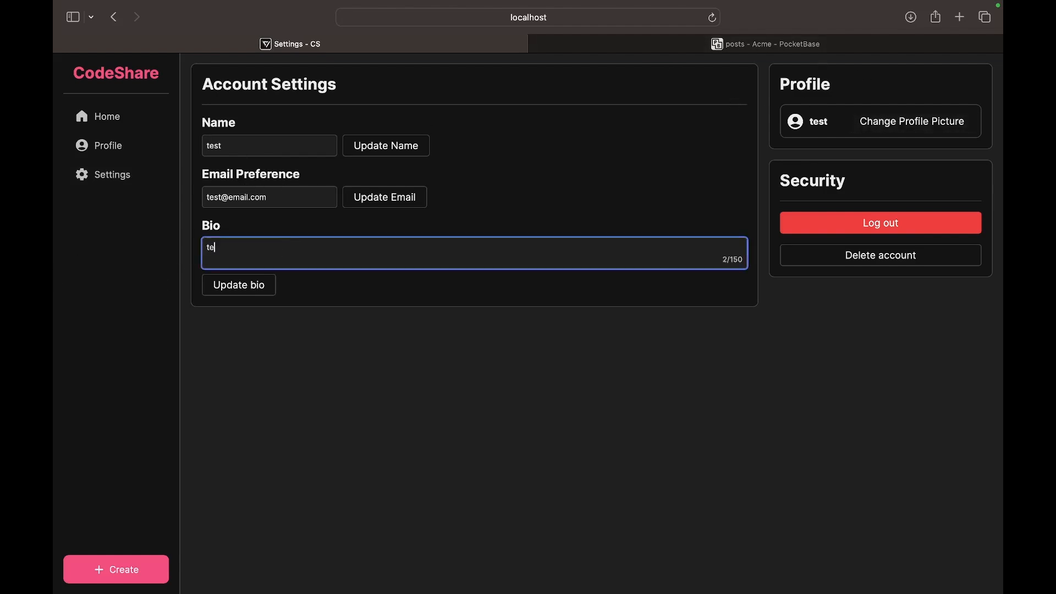
text(st)
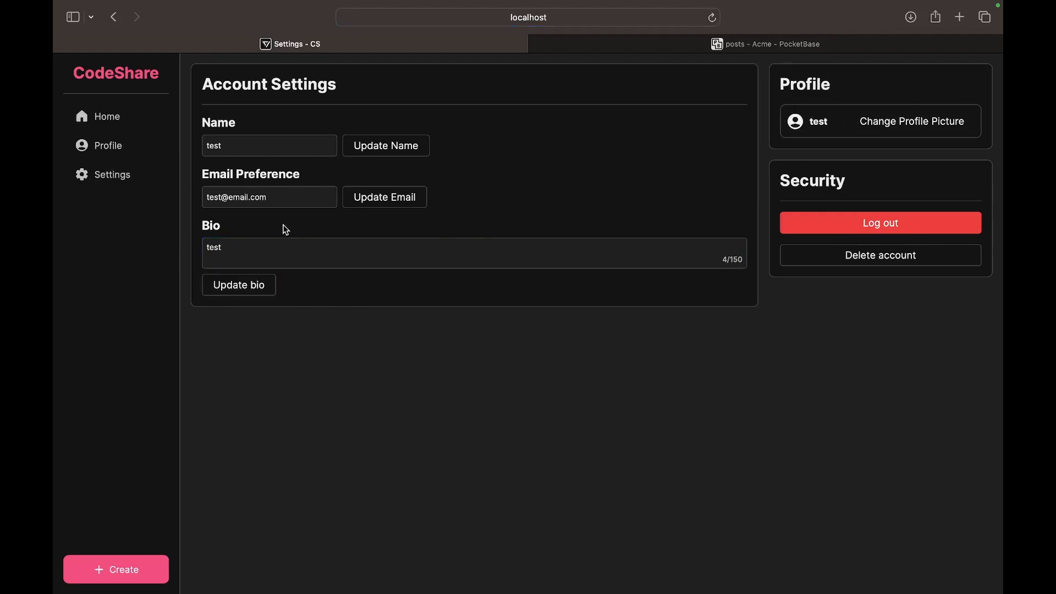
click(764, 44)
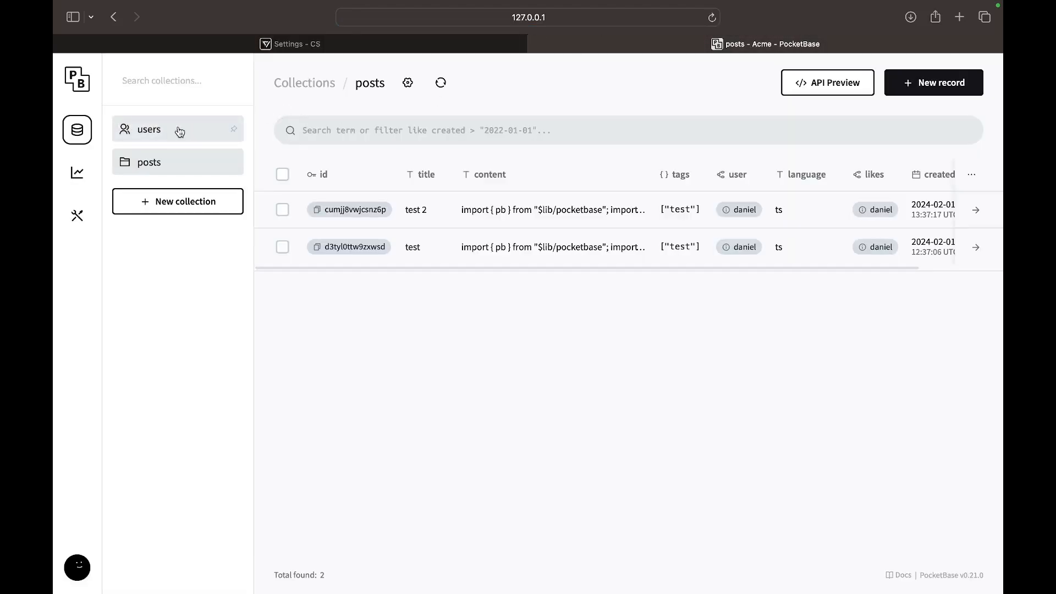
Confirm in the PocketBase users collection that the test record holds bio test
click(149, 130)
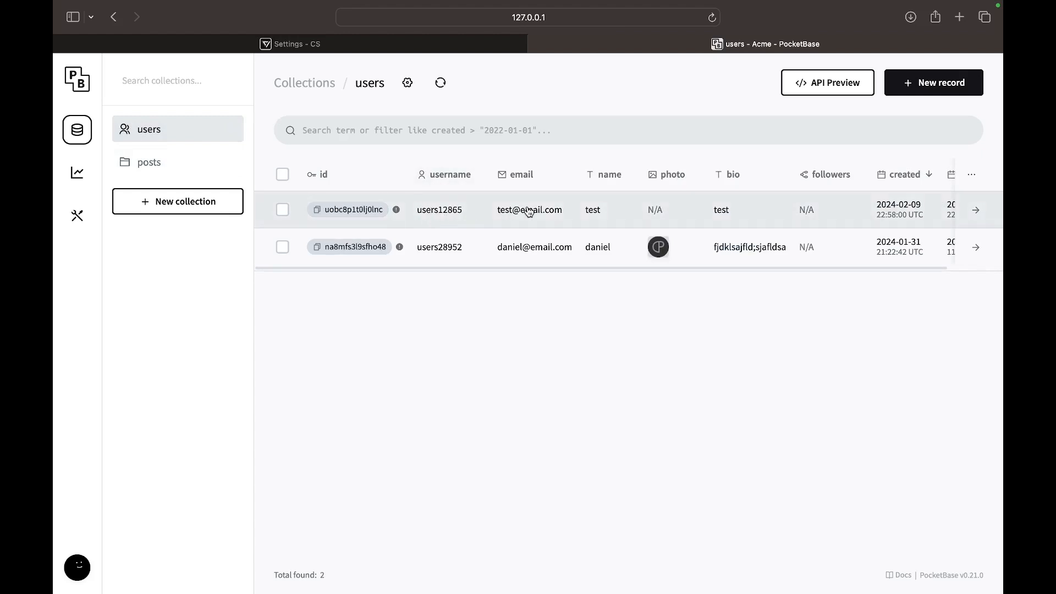
click(529, 209)
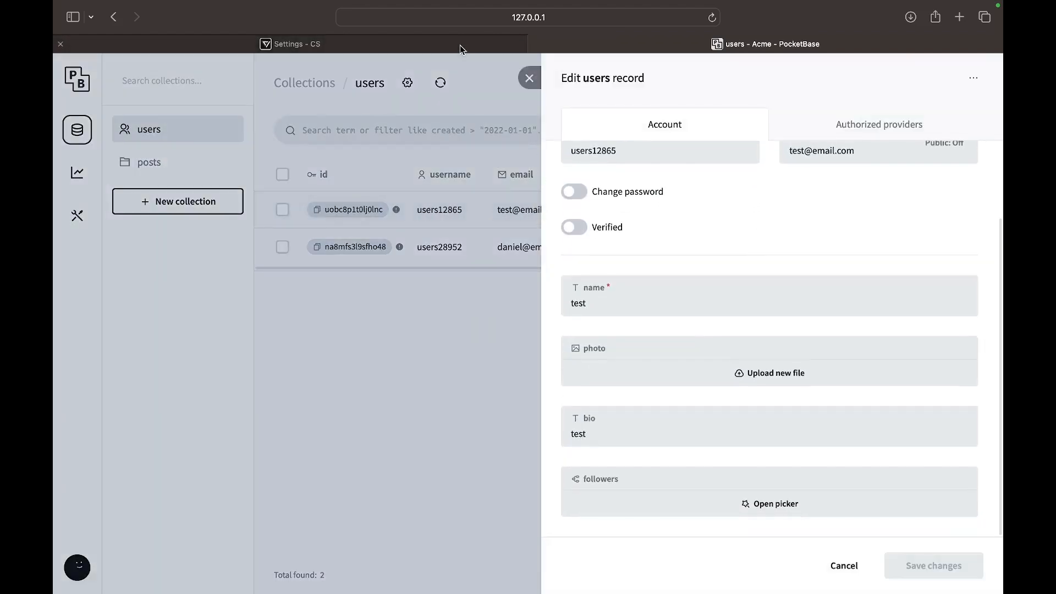
click(296, 44)
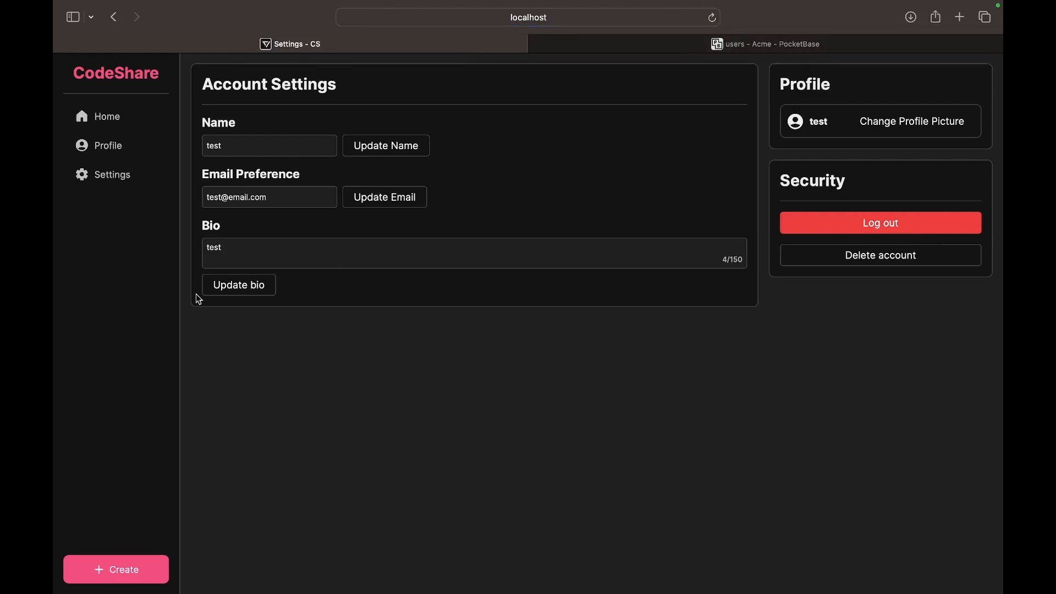
View the test profile showing No posts found and start a new code snippet
click(106, 145)
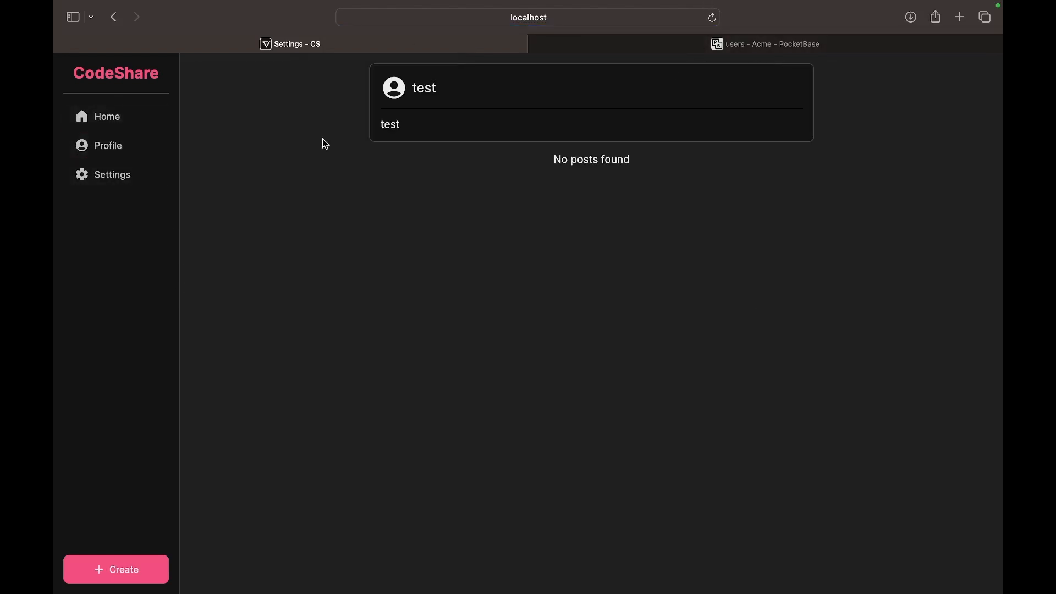
double_click(591, 158)
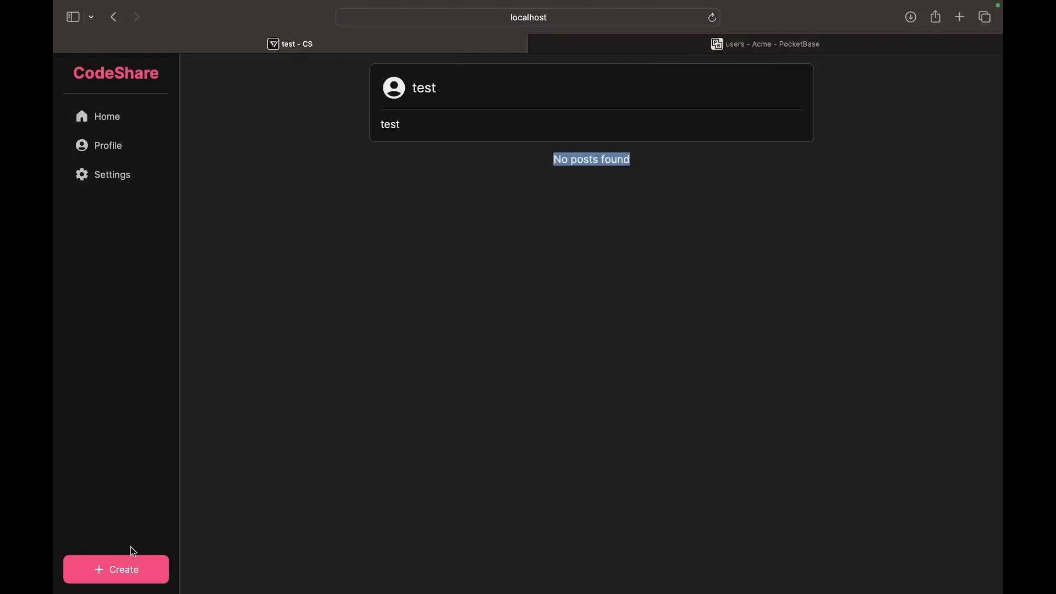
click(115, 569)
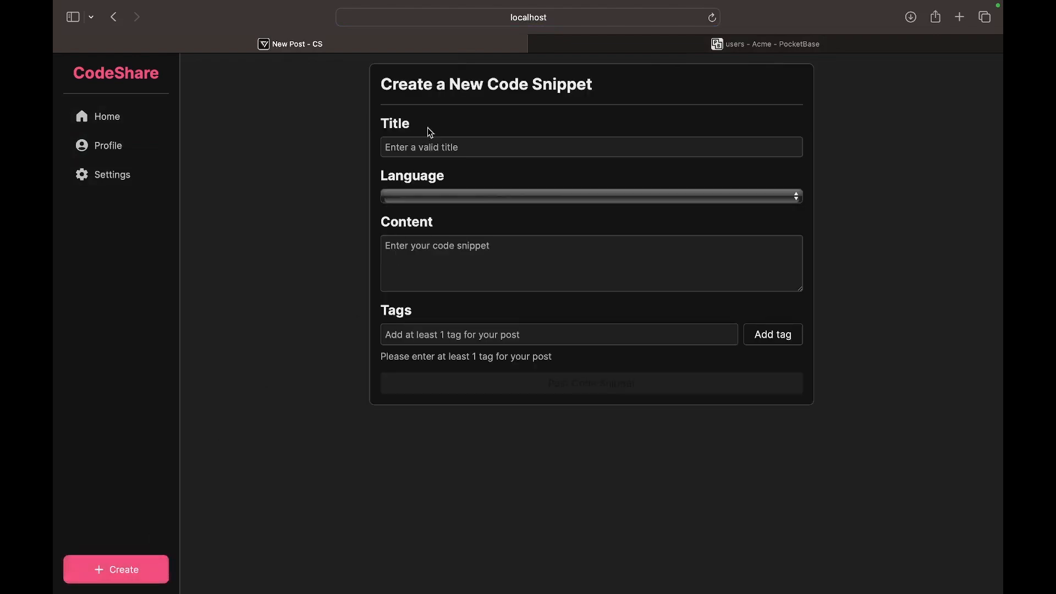
Fill the New Post TypeScript snippet with console.log and const test = "test"; lines
text(te)
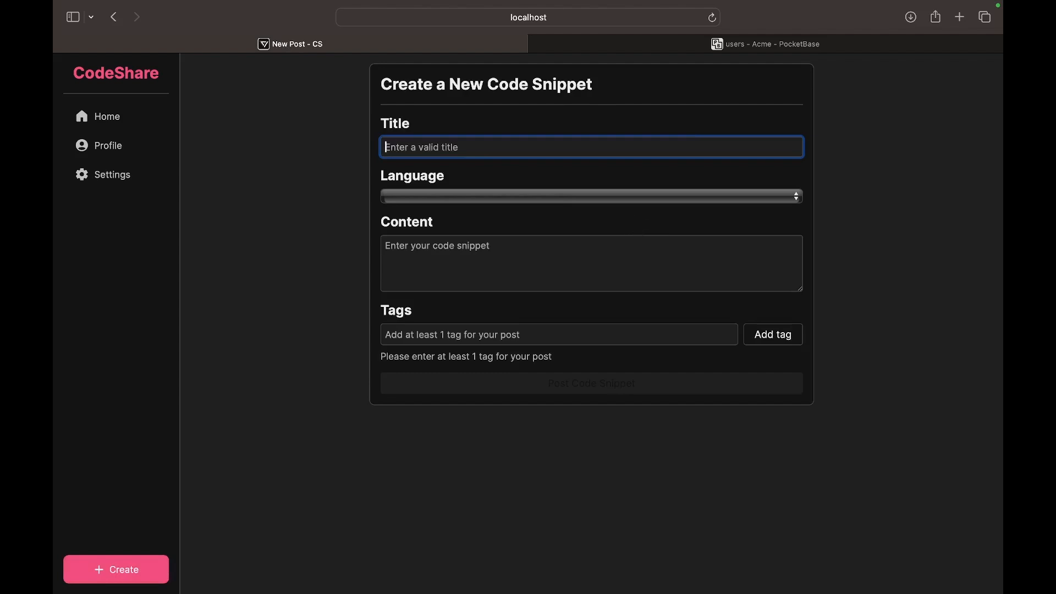
click(590, 196)
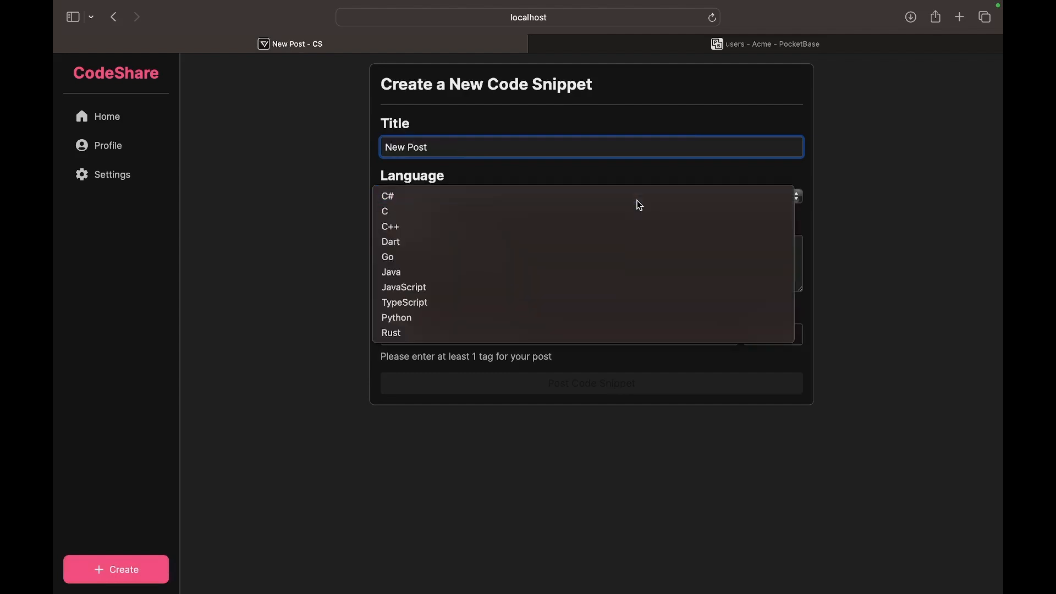
mouse_move(431, 287)
text(conso)
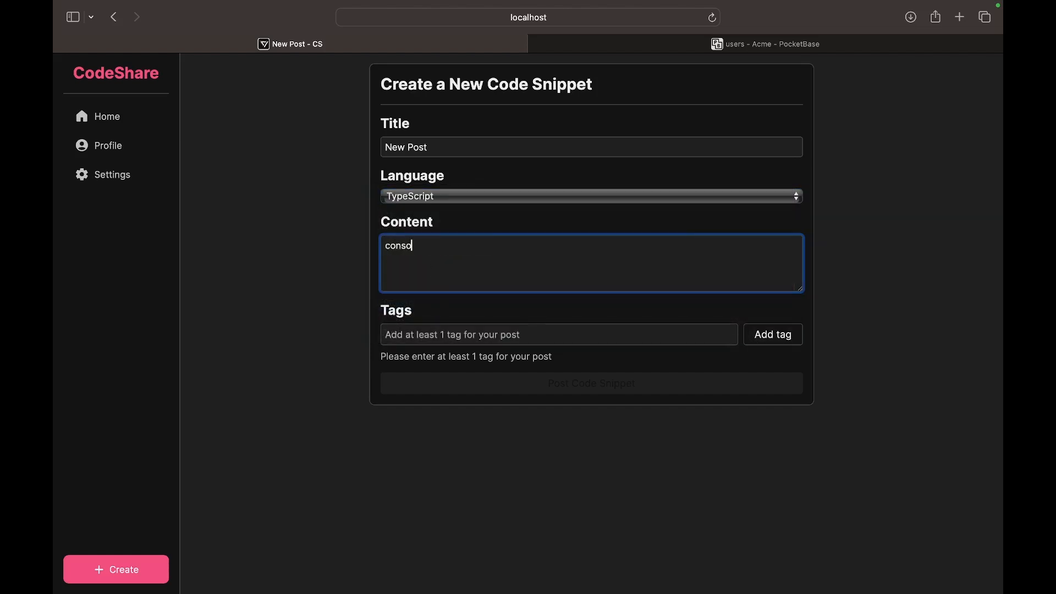
text(le.log("test");)
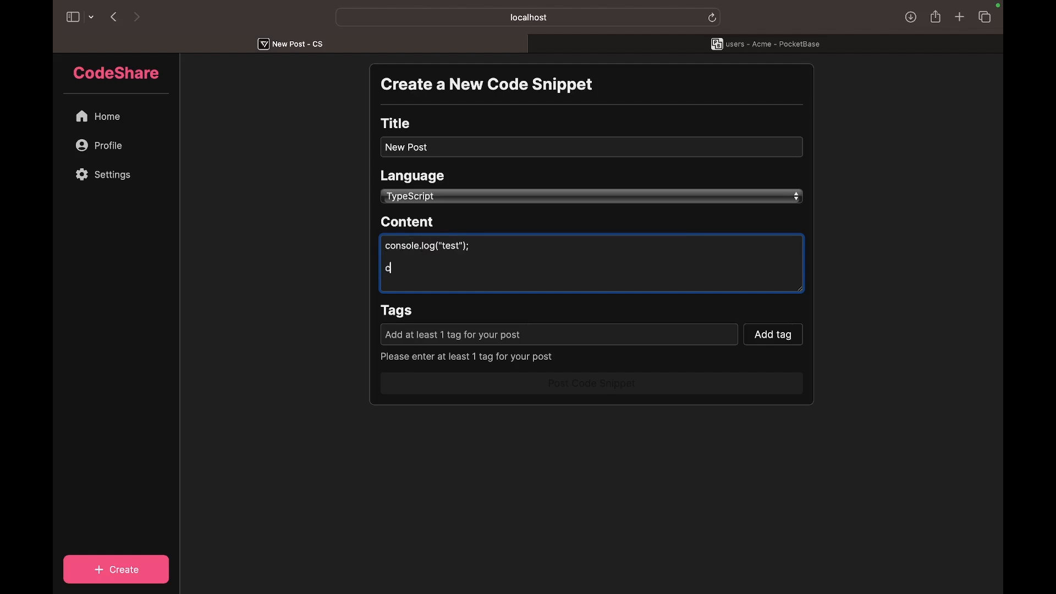
text(onst test)
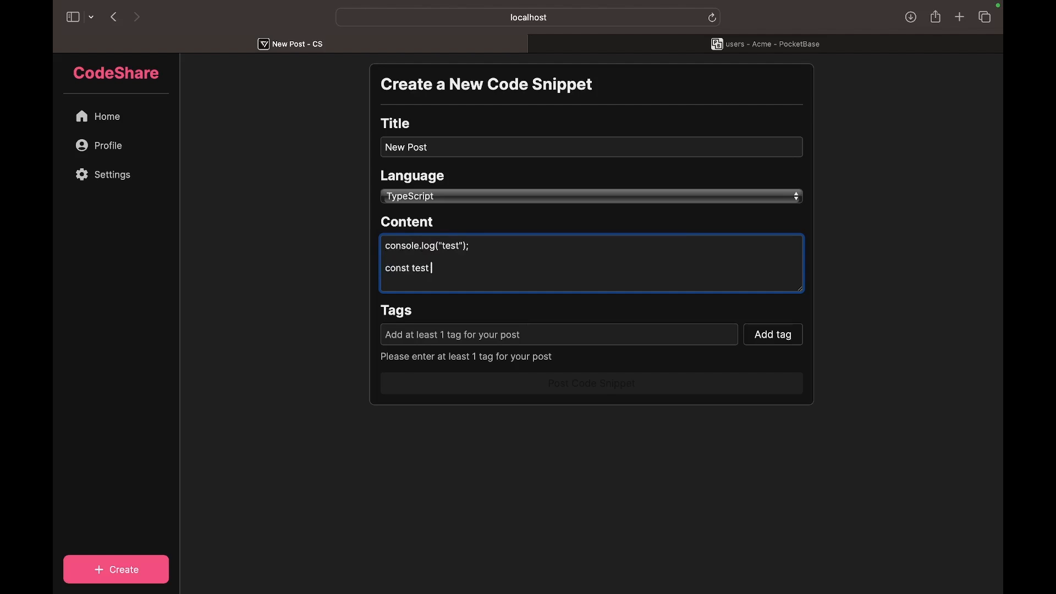
text(= "test";)
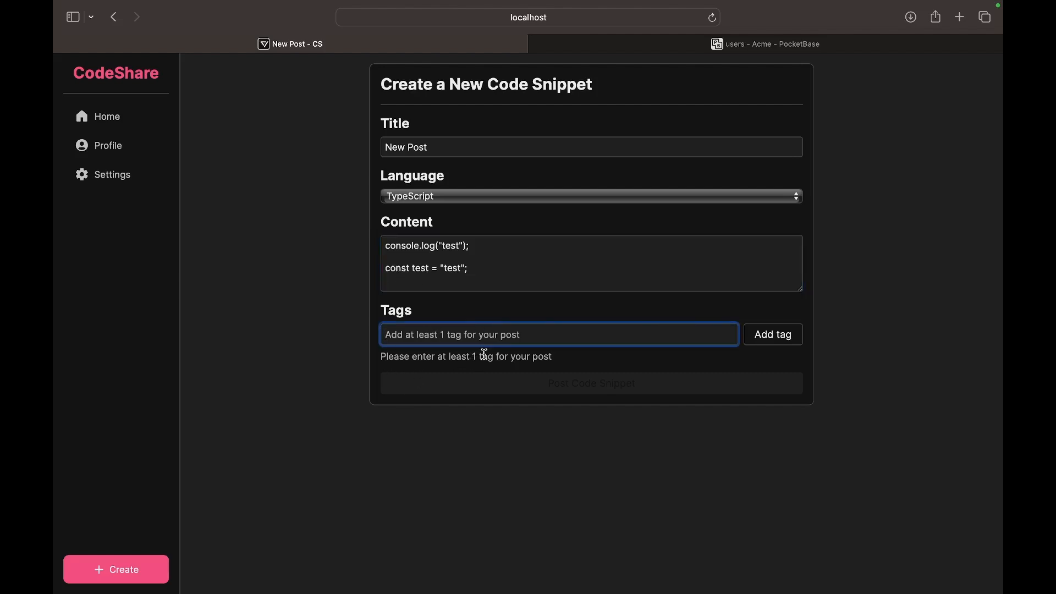
Add a tag, remove it, add tag fdsafdsafdsa and publish the snippet
text(This is a)
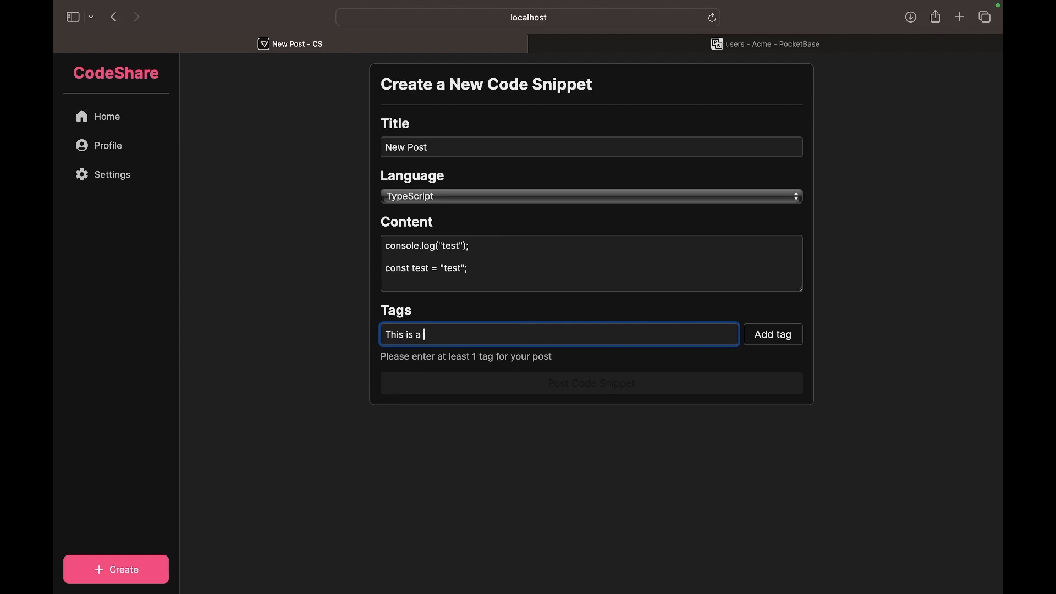
click(772, 334)
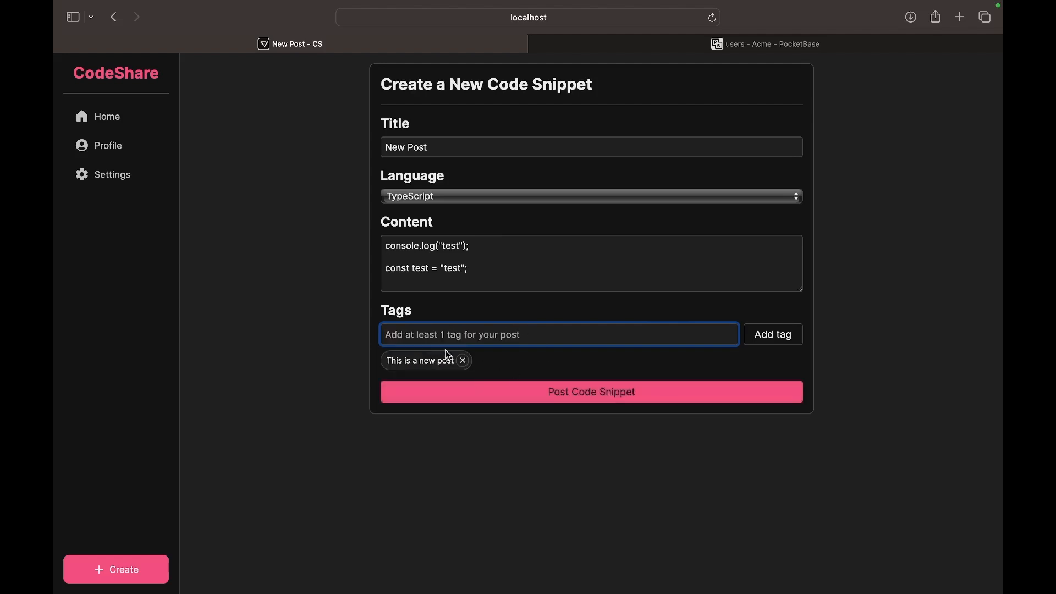
click(462, 361)
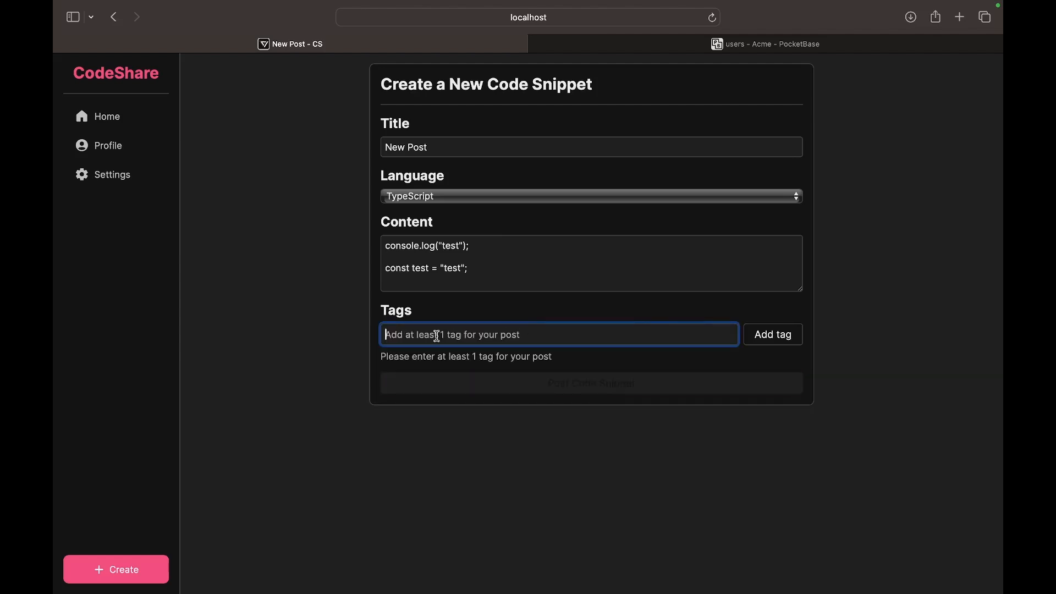
click(773, 334)
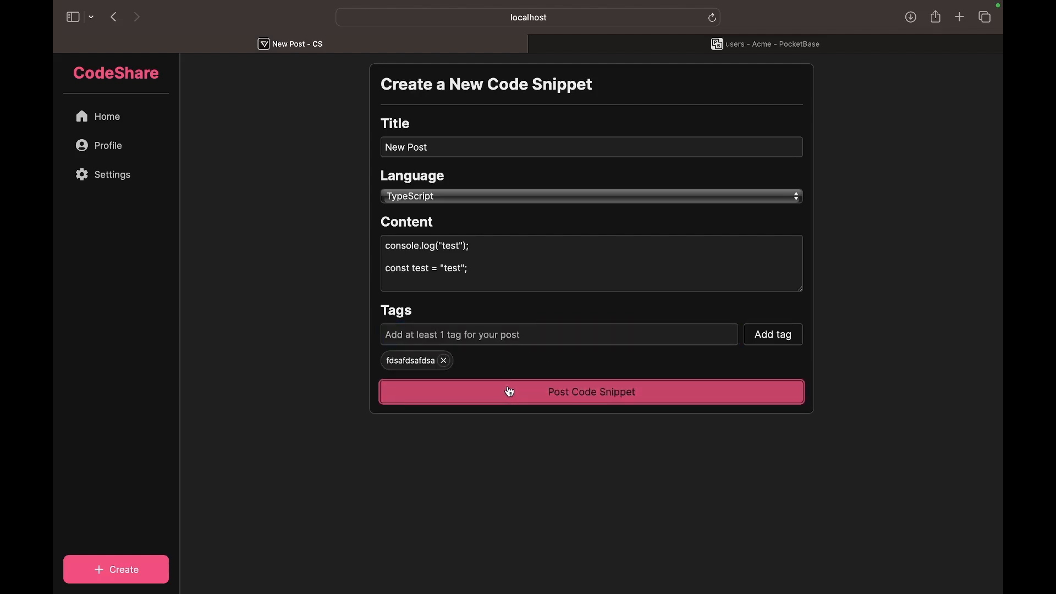
click(591, 392)
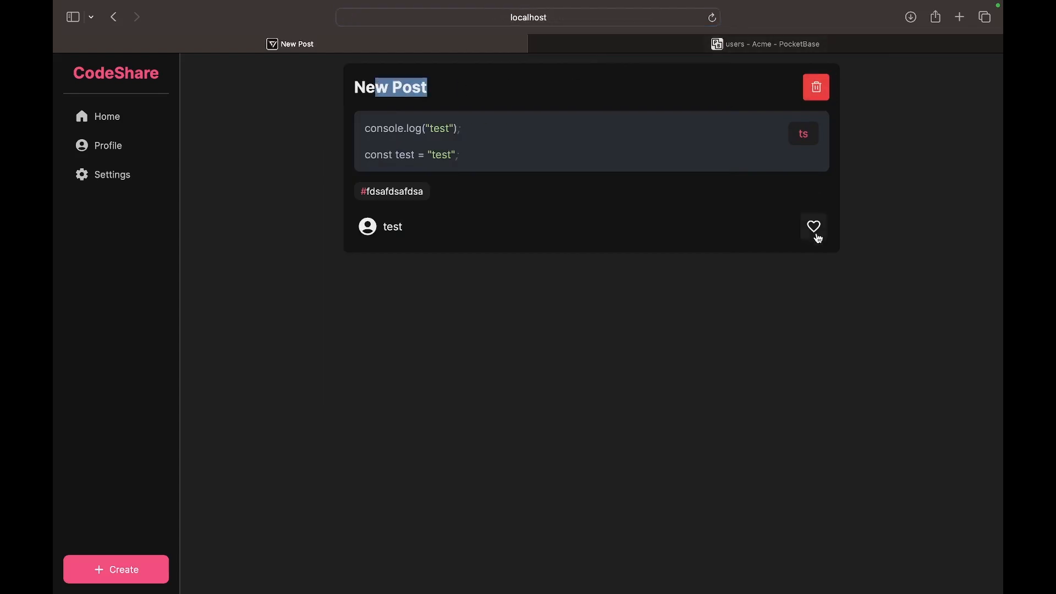
Like the New Post snippet with the heart icon
click(813, 227)
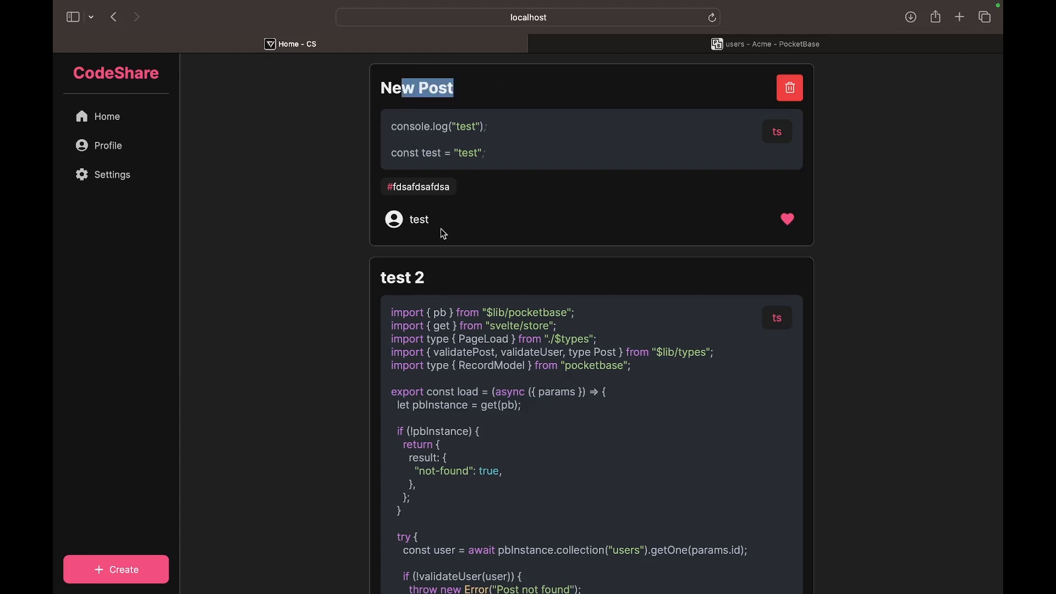
scroll(down, 3)
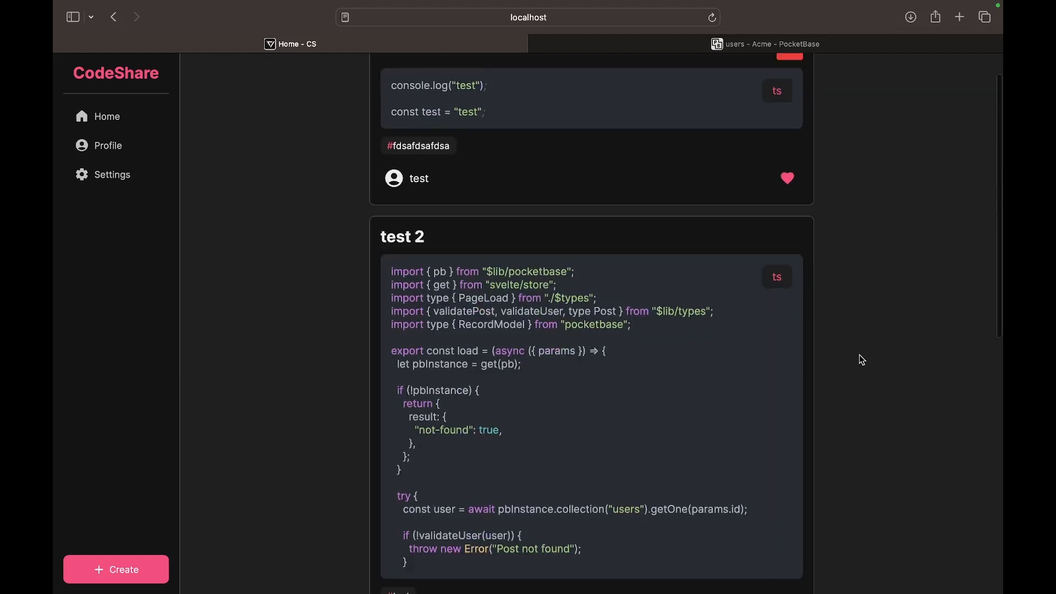
scroll(down, 3)
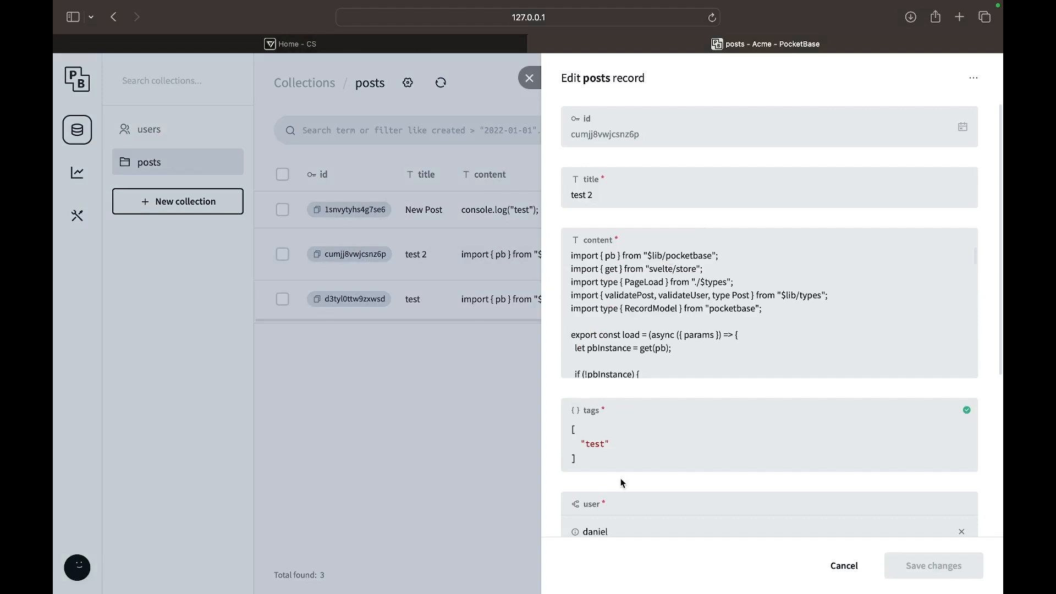
Scroll through the test 2 post record's content, tags and owner in PocketBase
scroll(down, 3)
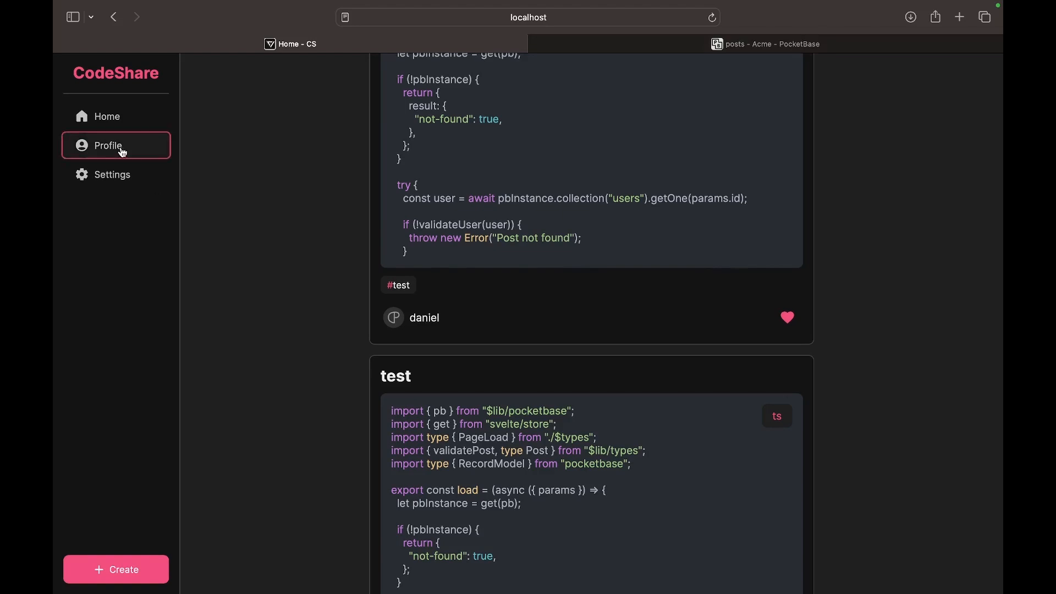
Log out of the test account from Settings so the login page appears
click(107, 116)
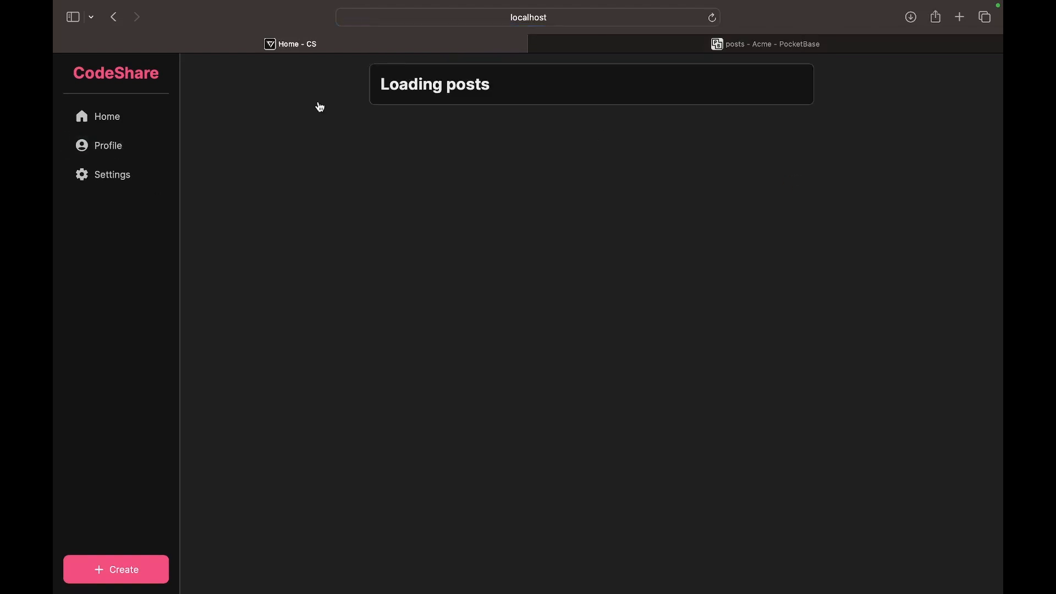
click(112, 175)
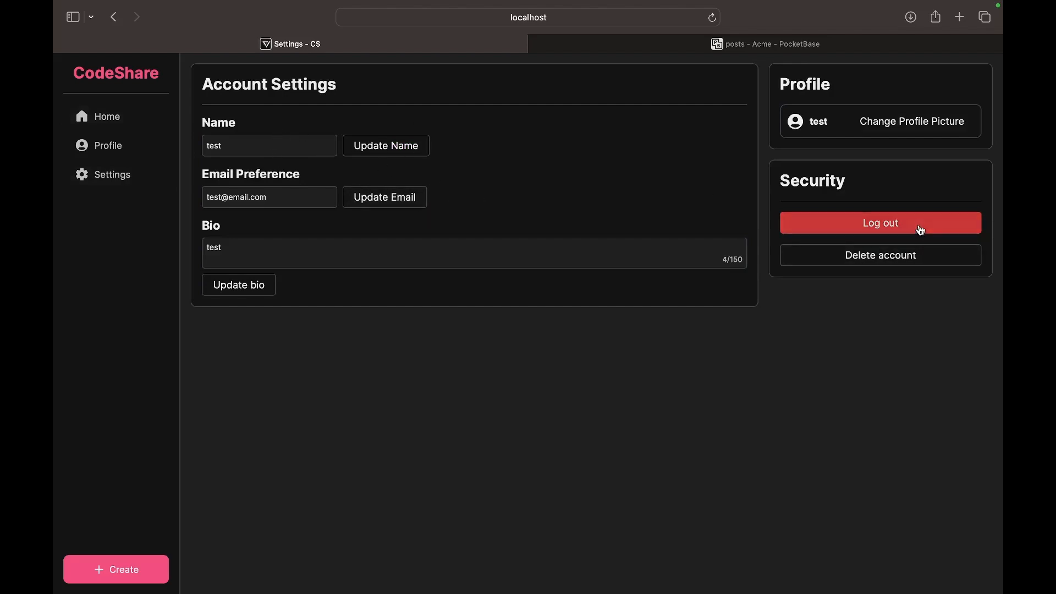
click(880, 222)
text(t)
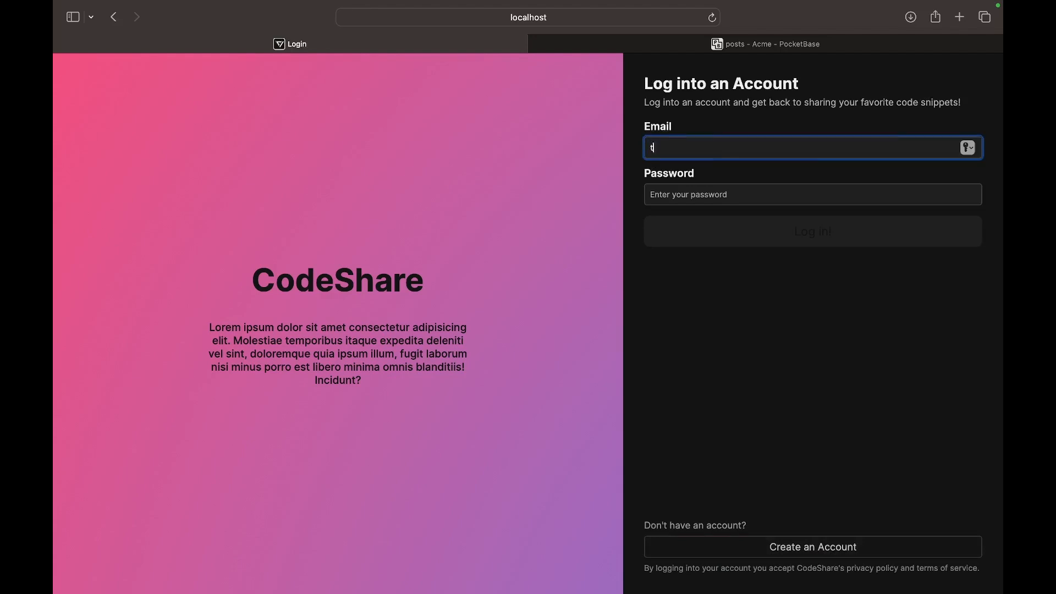
Log back in as the test account with email and password
click(812, 194)
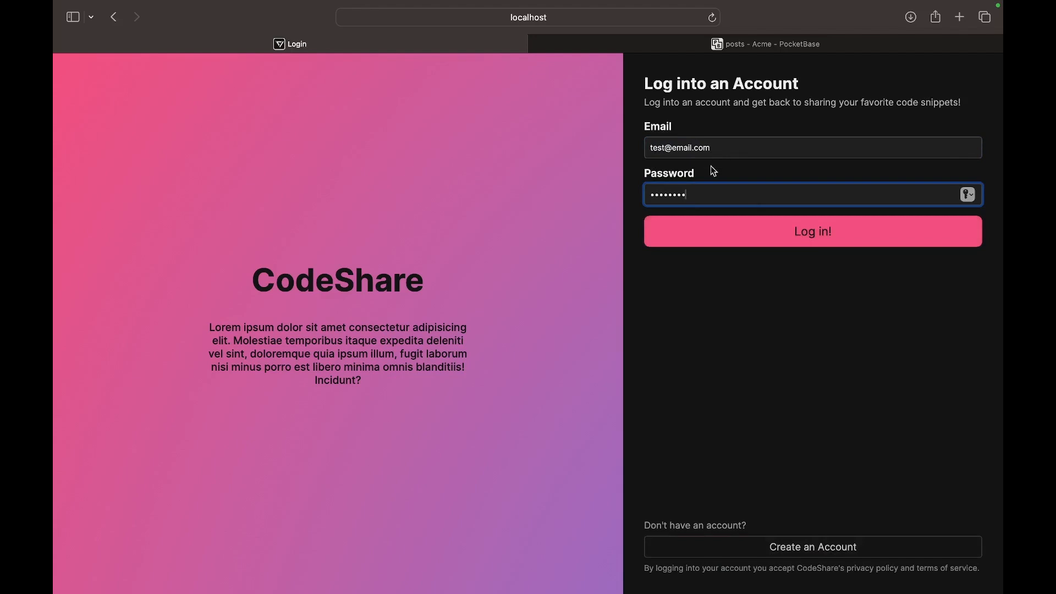
click(812, 231)
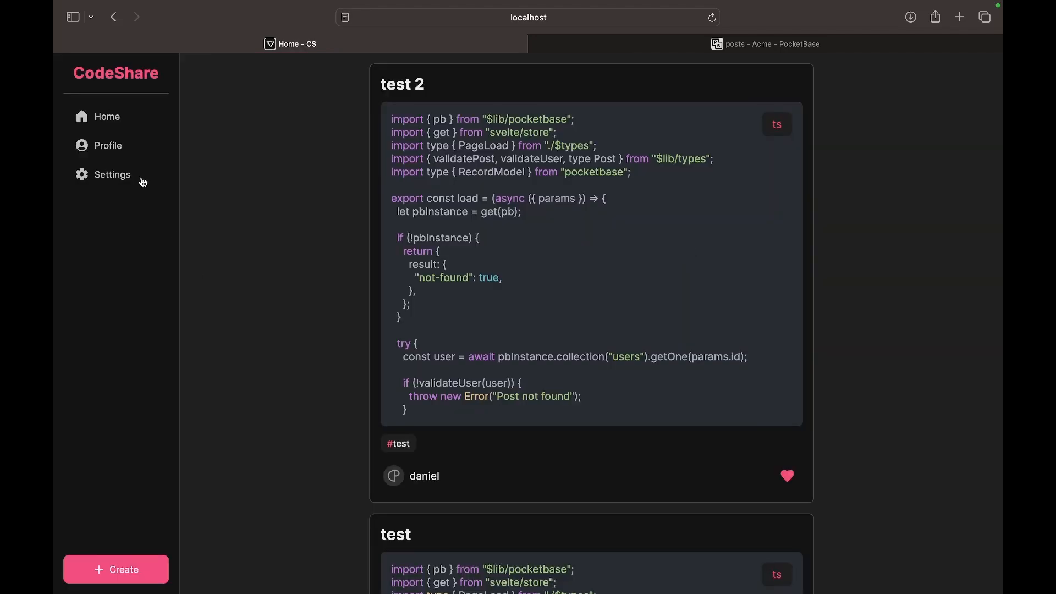
Delete the test account from Settings under Security
click(112, 175)
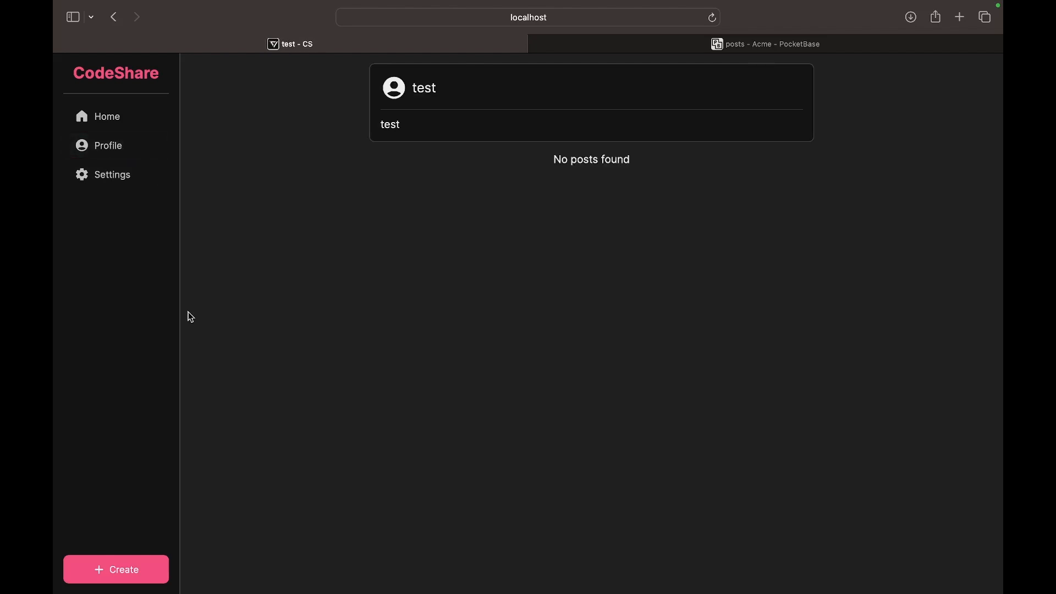
click(113, 175)
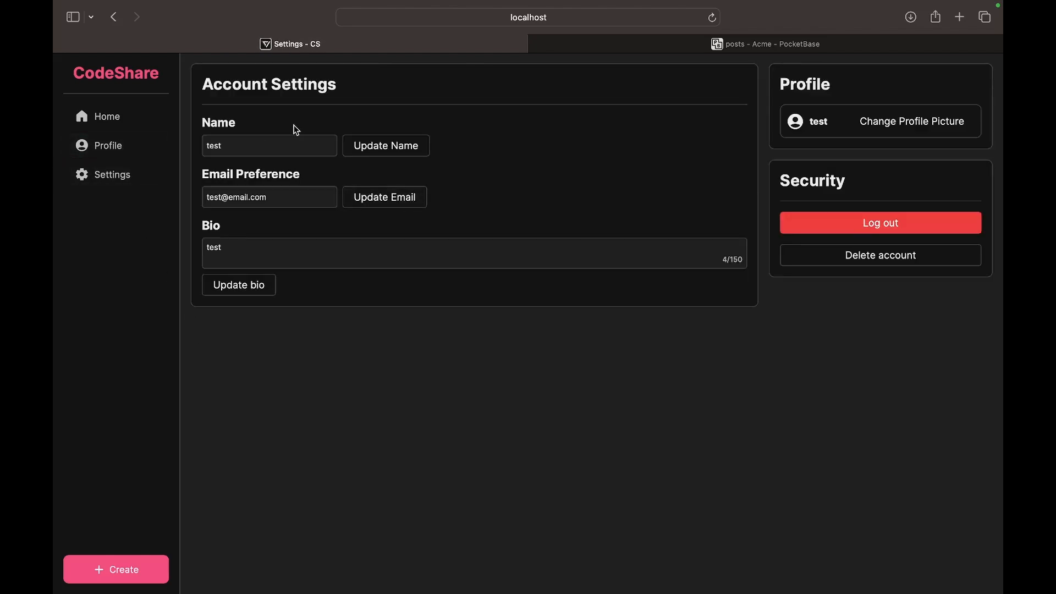
mouse_move(821, 196)
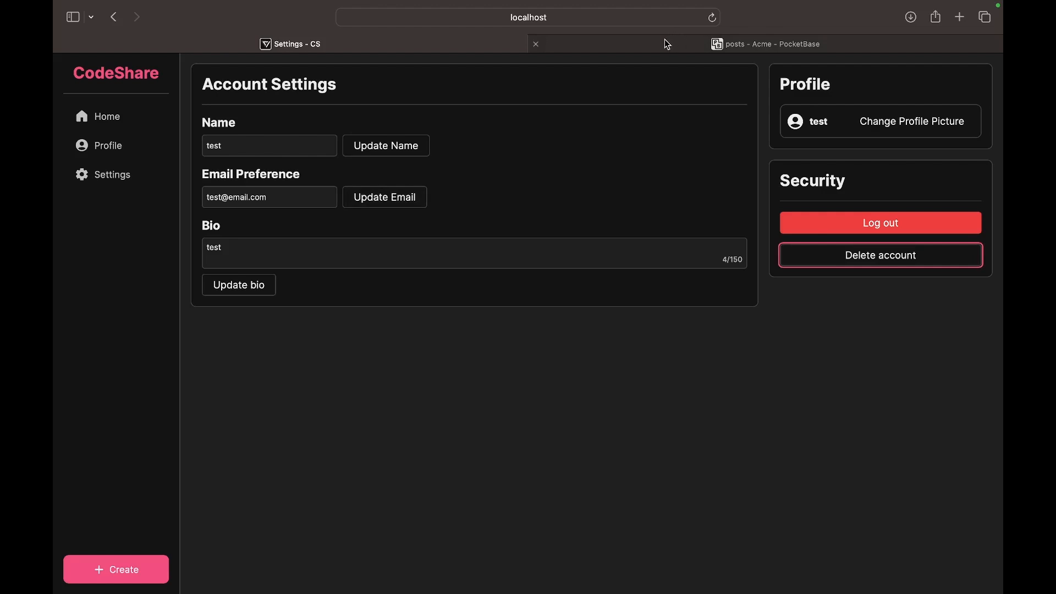
click(766, 44)
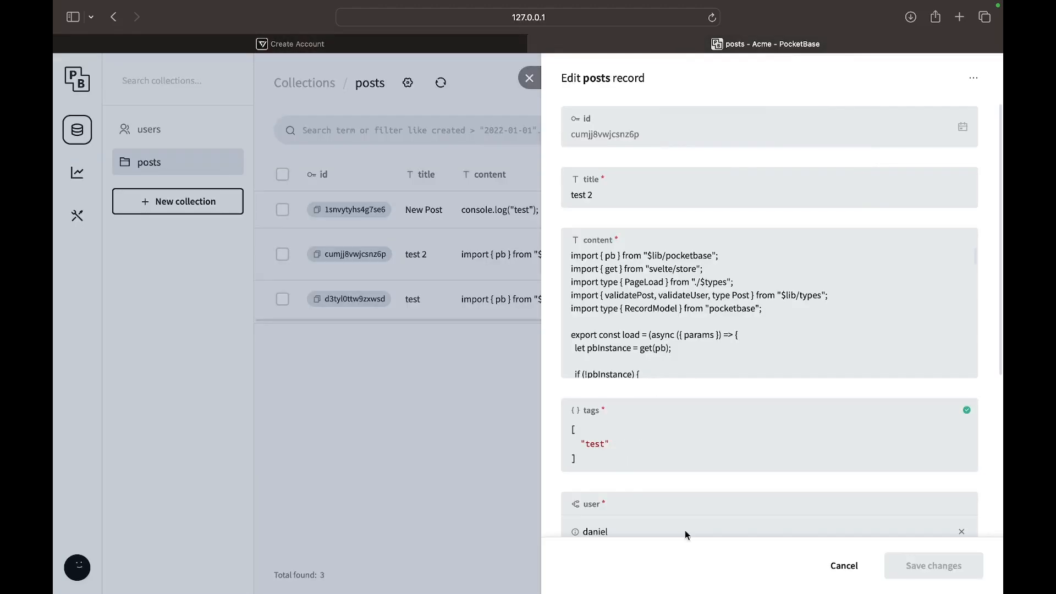
Confirm the posts collection lists only test 2 and test, then return to account creation
scroll(down, 3)
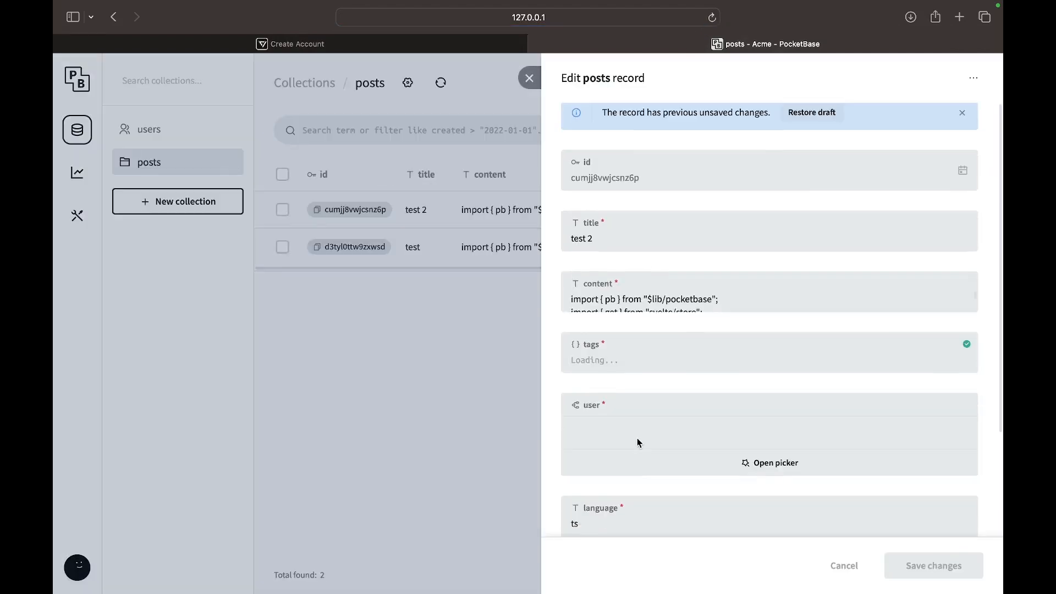
scroll(down, 3)
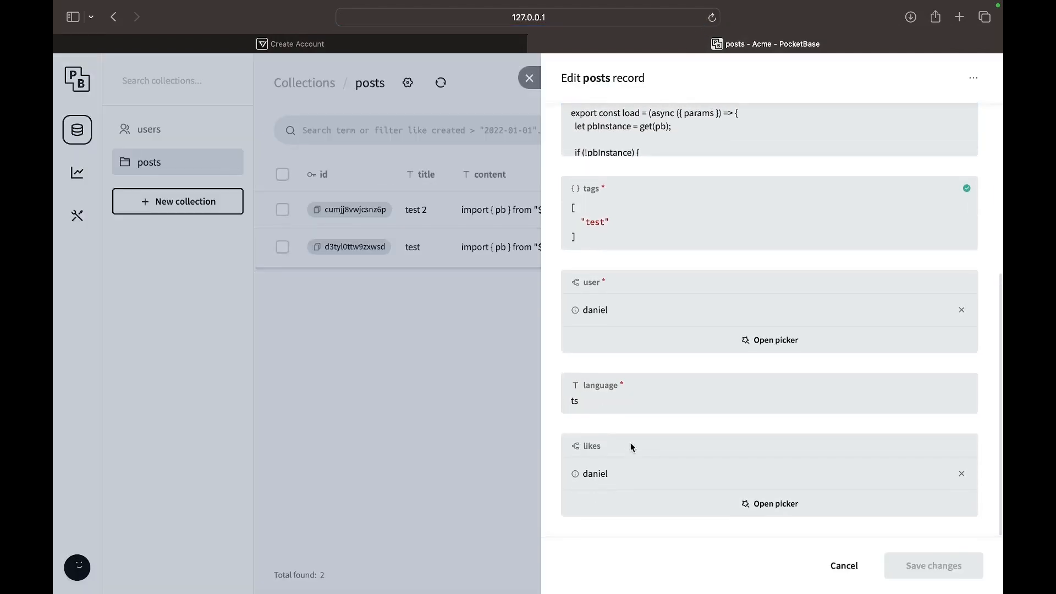
mouse_move(221, 249)
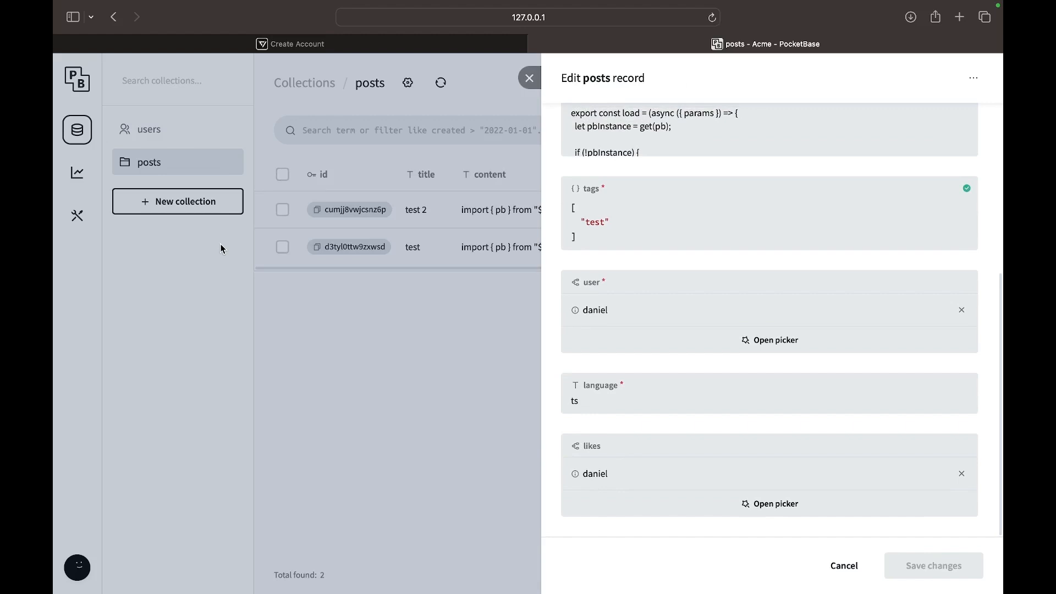
click(296, 44)
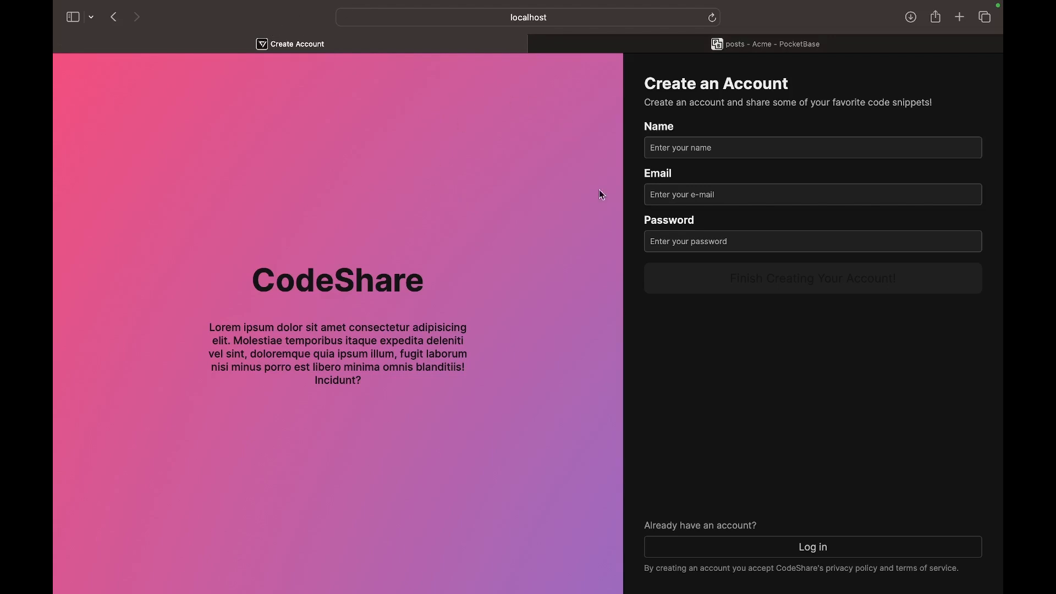
double_click(371, 281)
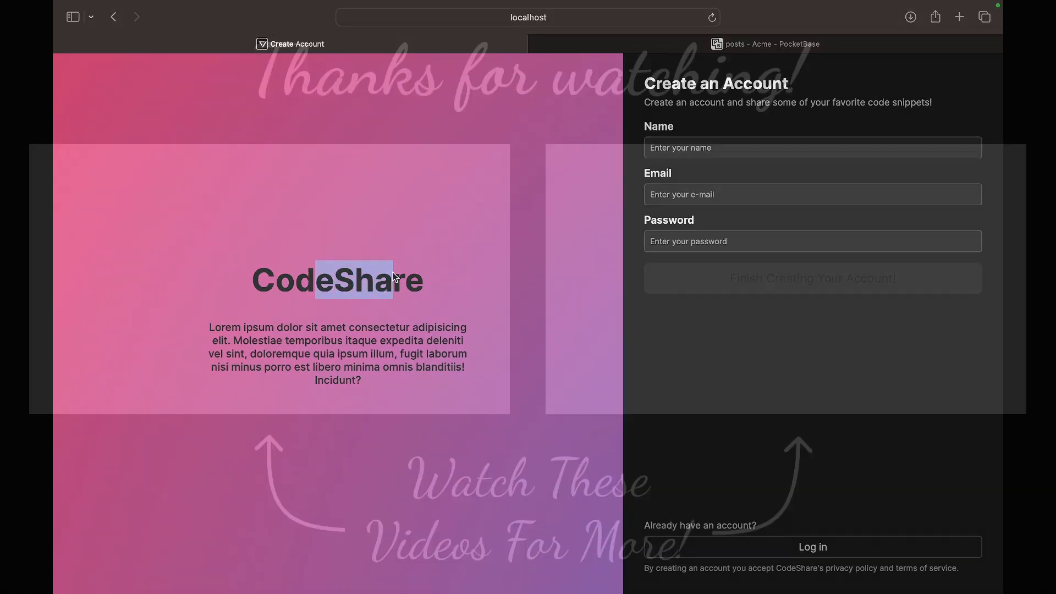